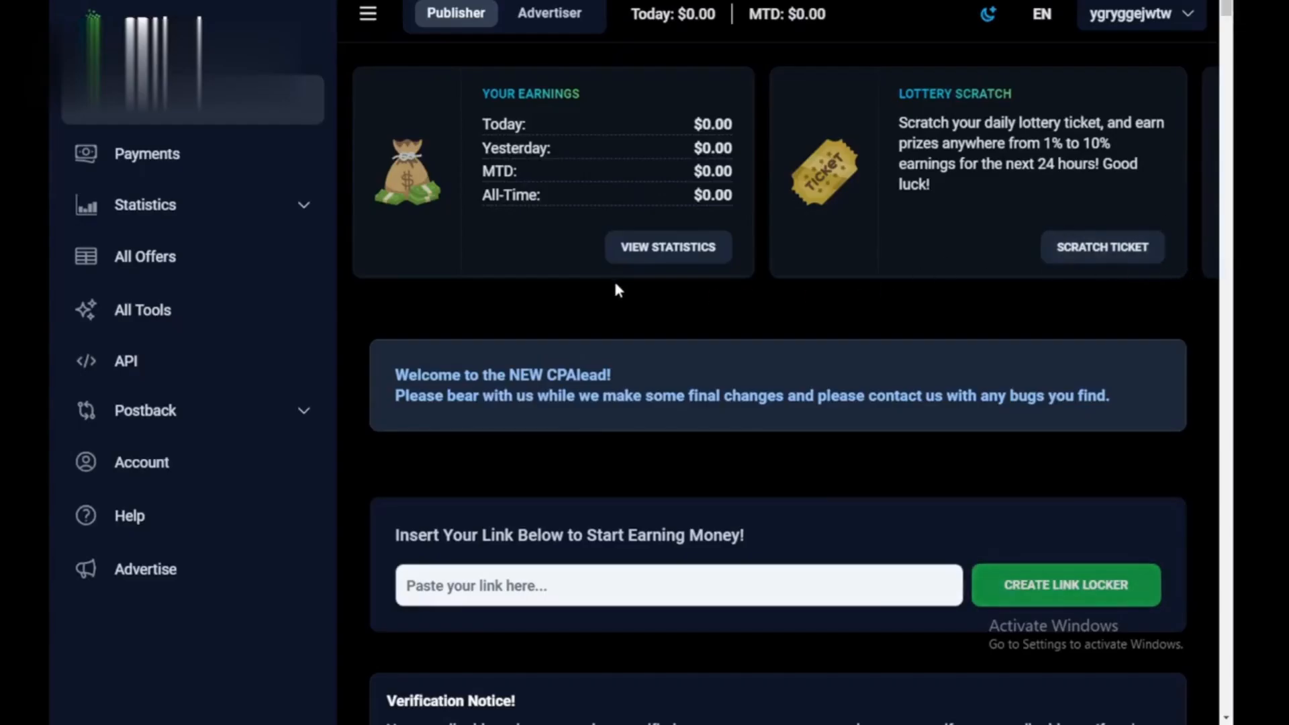
Scroll the publisher dashboard down past earnings through the ranked Active Offers list
scroll(down, 3)
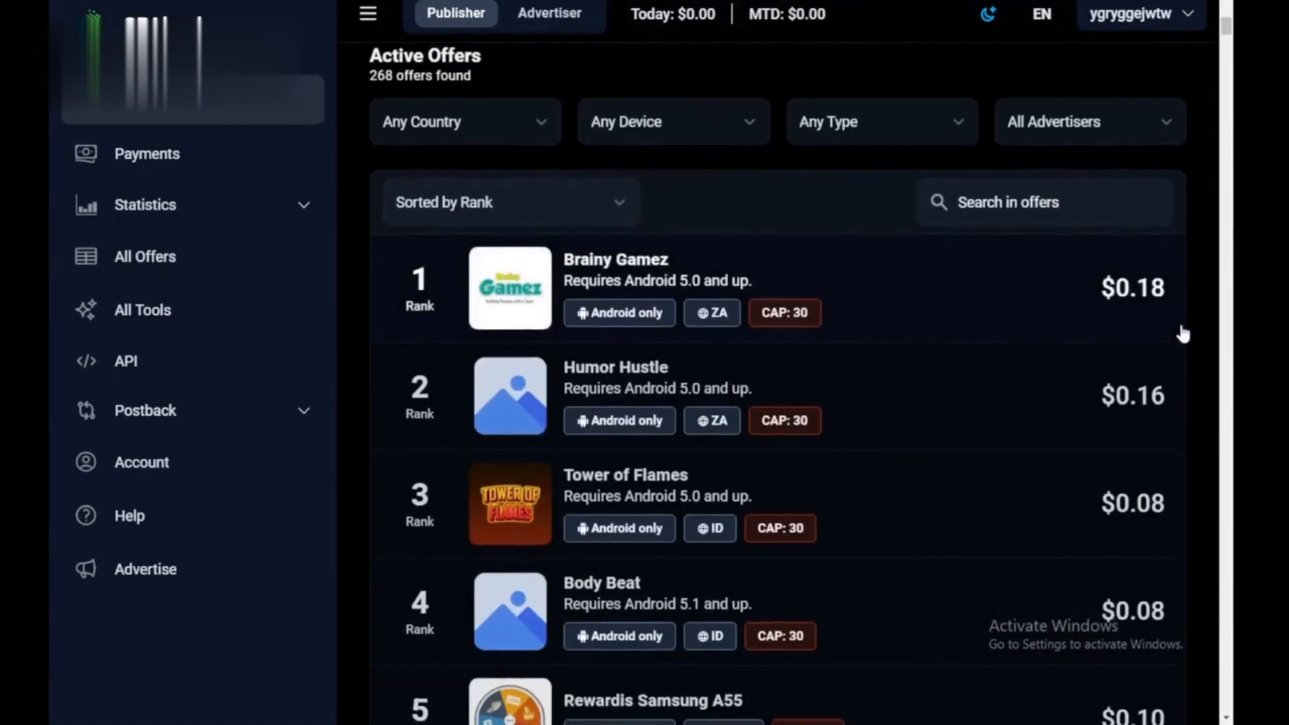
scroll(down, 3)
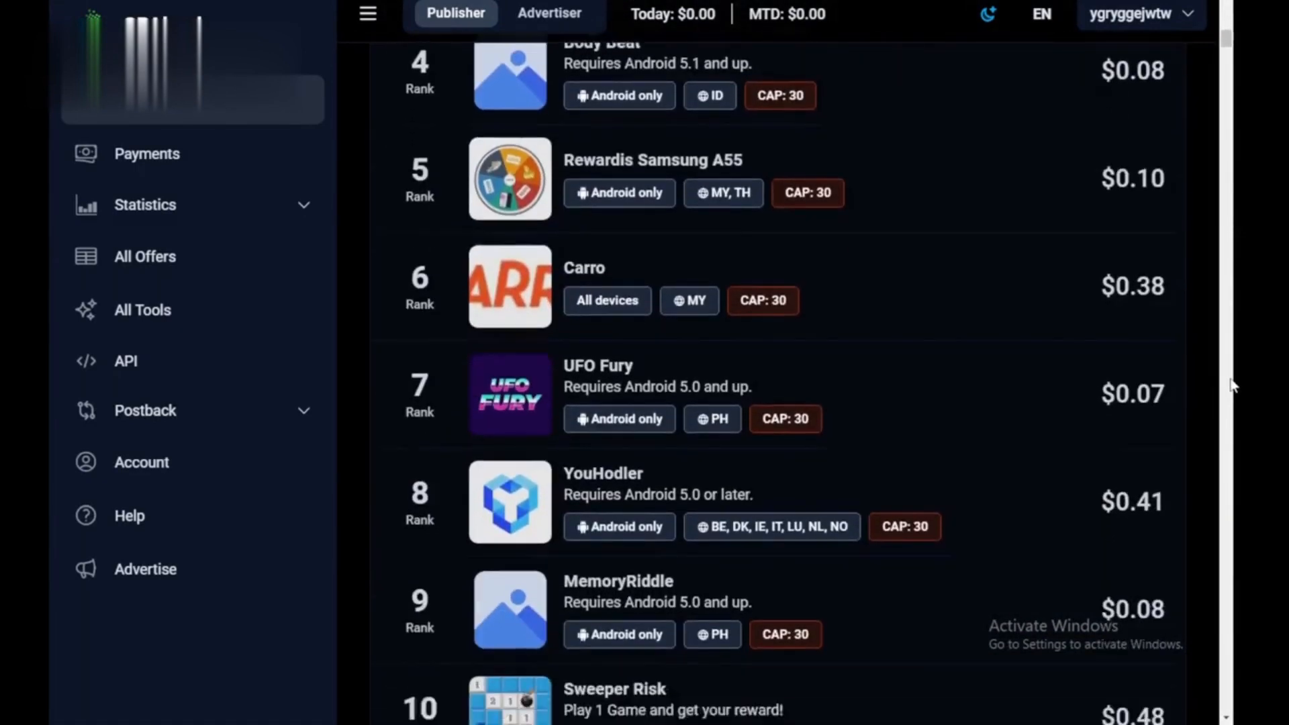
scroll(down, 3)
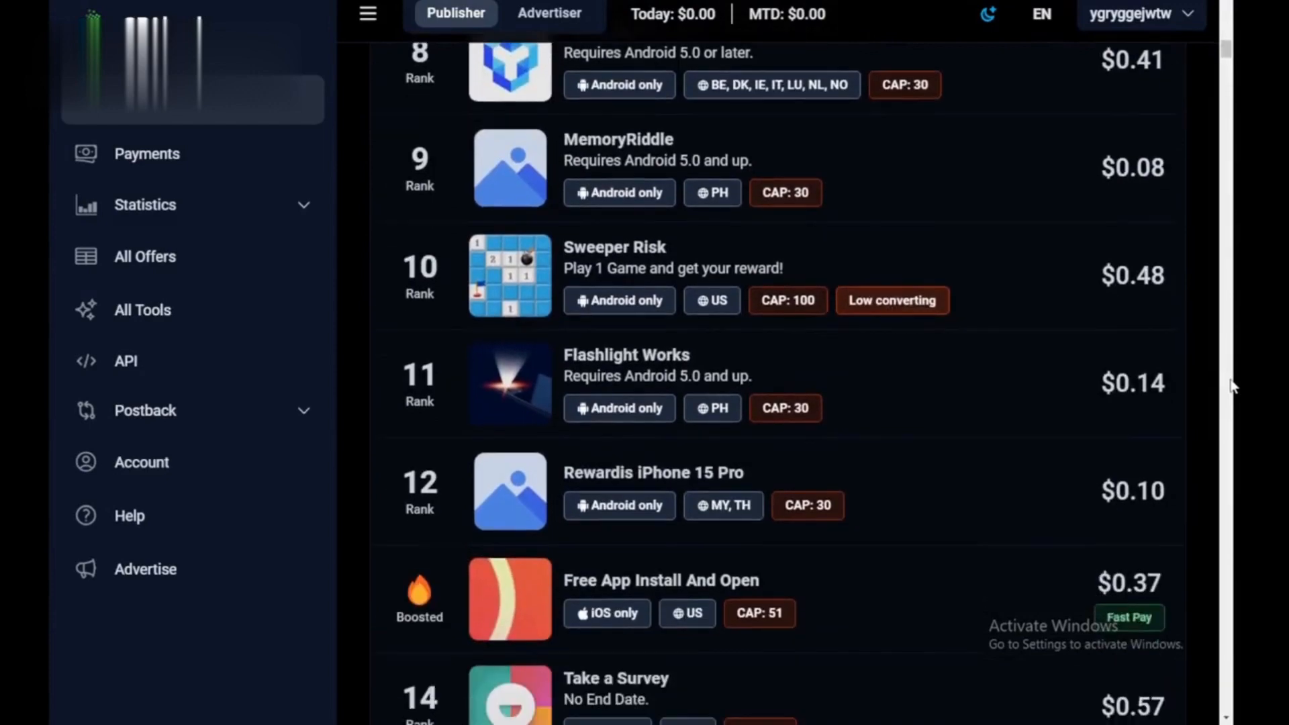
scroll(down, 3)
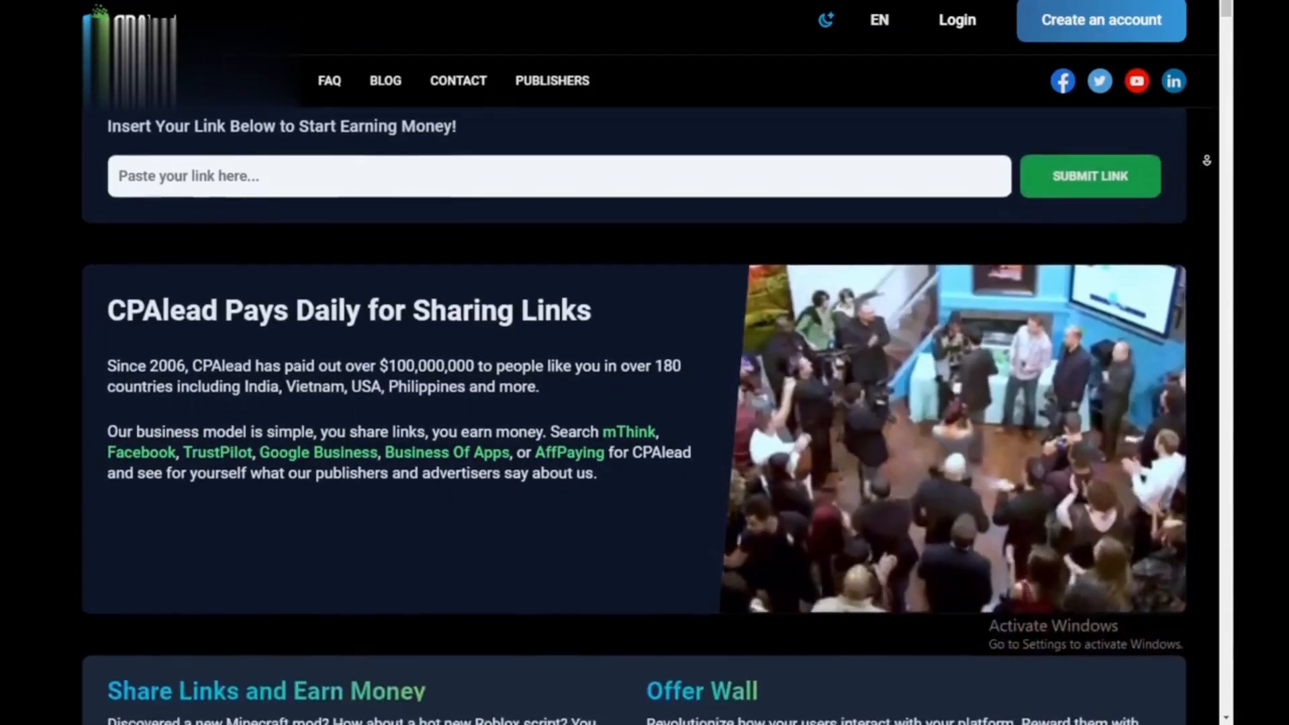
Return from the homepage to the dashboard's ranked offers, Brainy Gamez first and Carro at $0.38
scroll(down, 3)
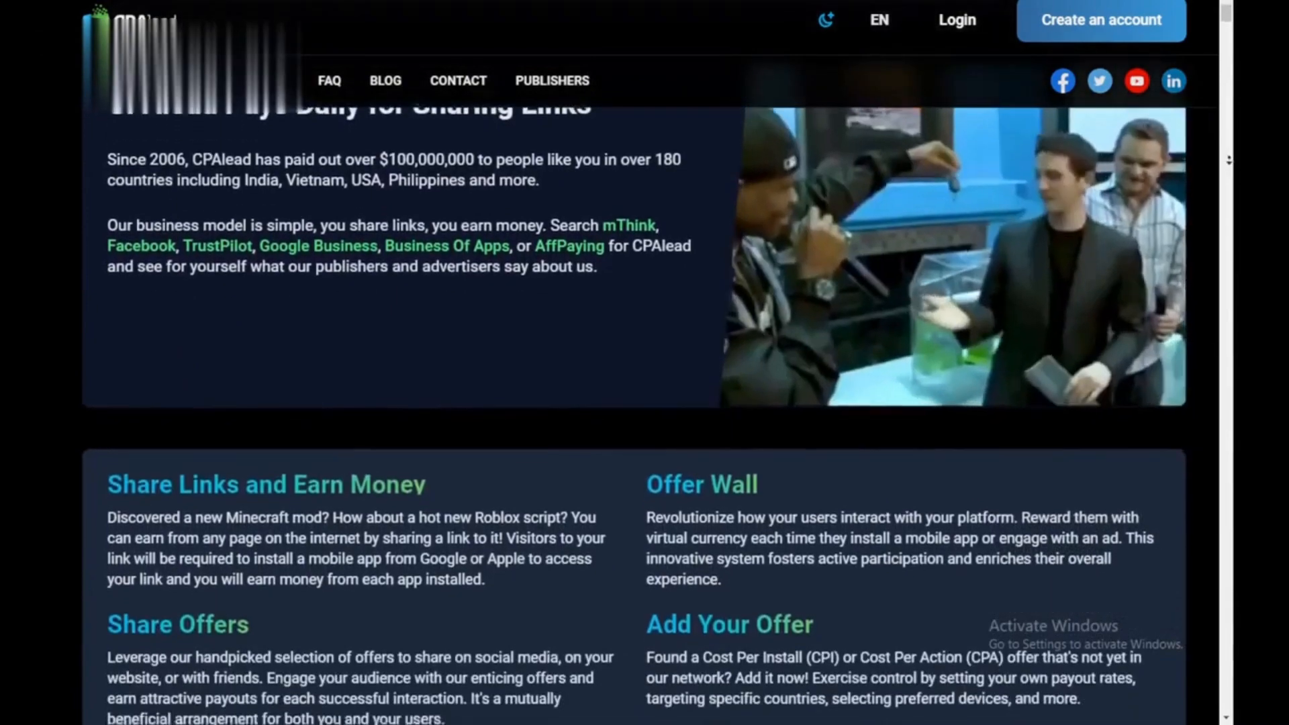
scroll(down, 3)
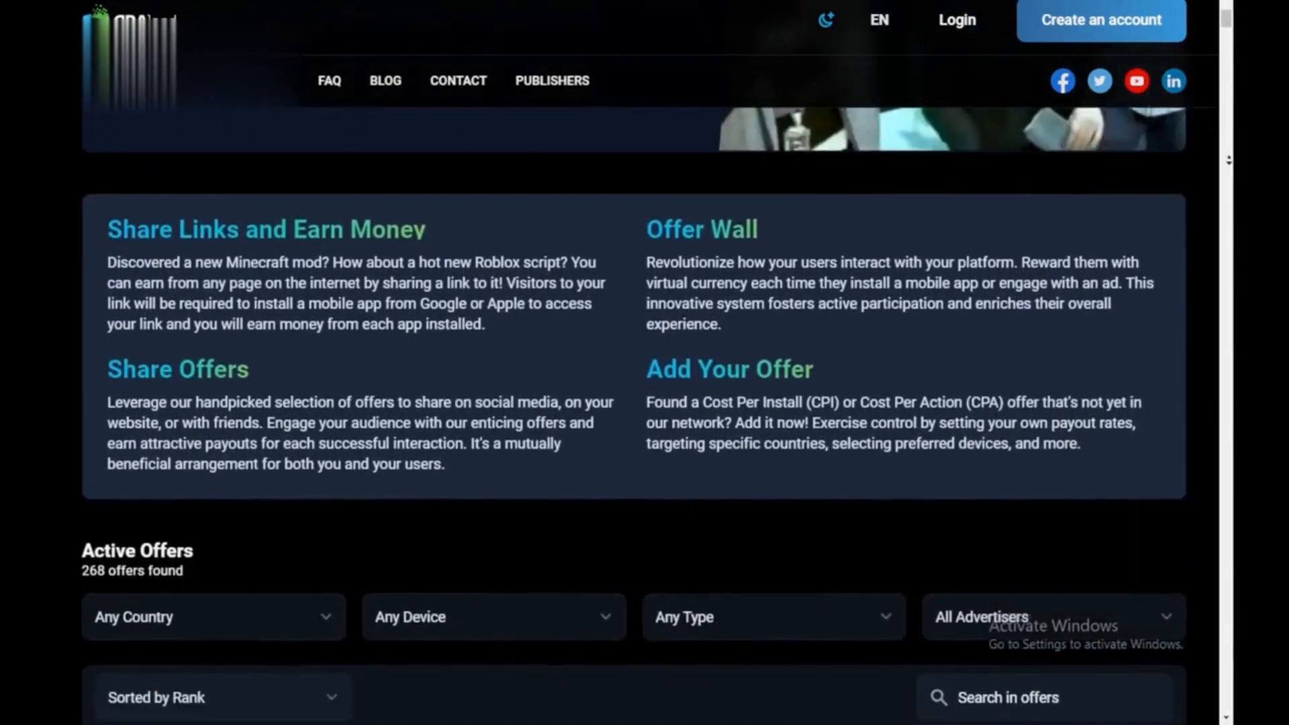
click(955, 20)
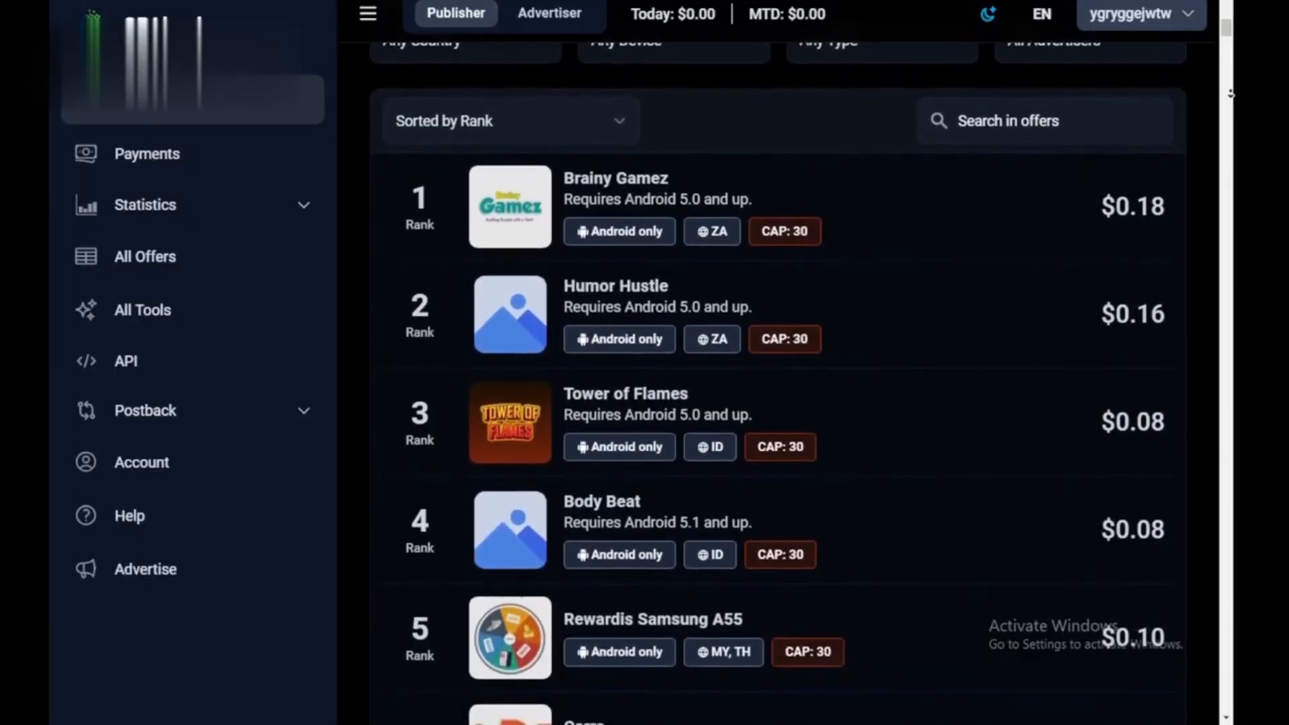
scroll(down, 3)
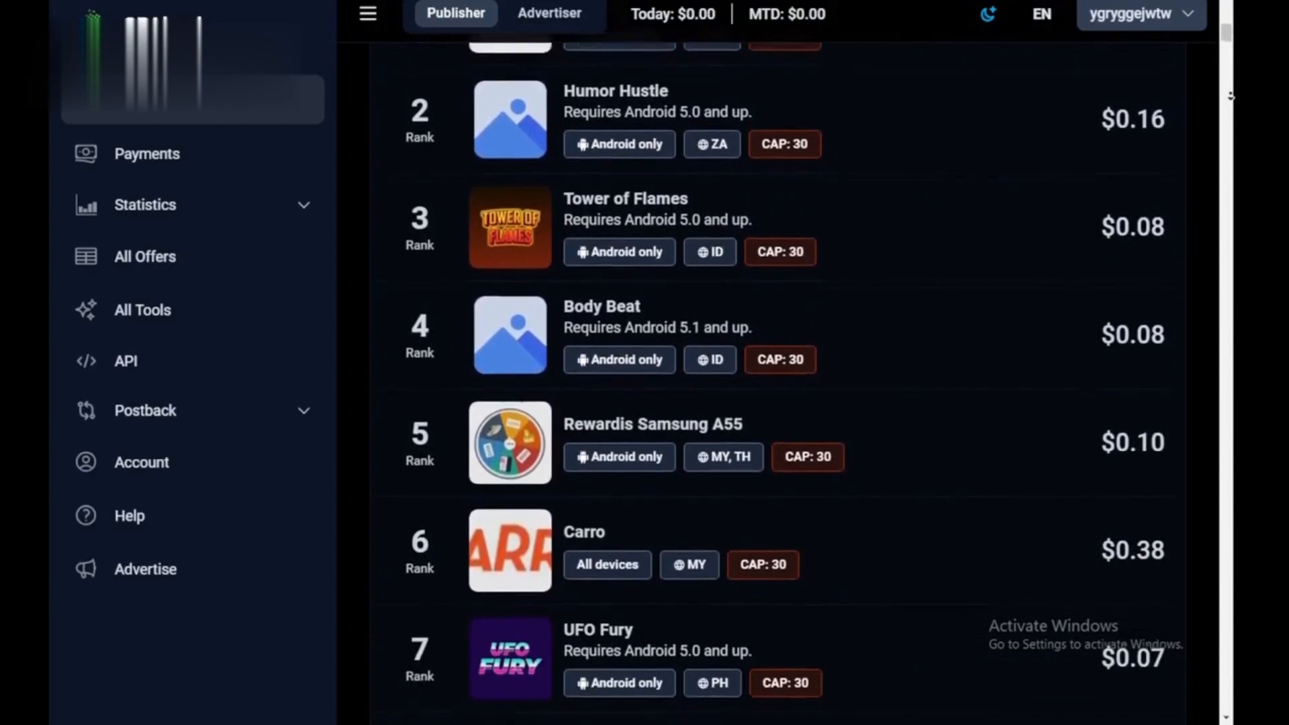
scroll(down, 3)
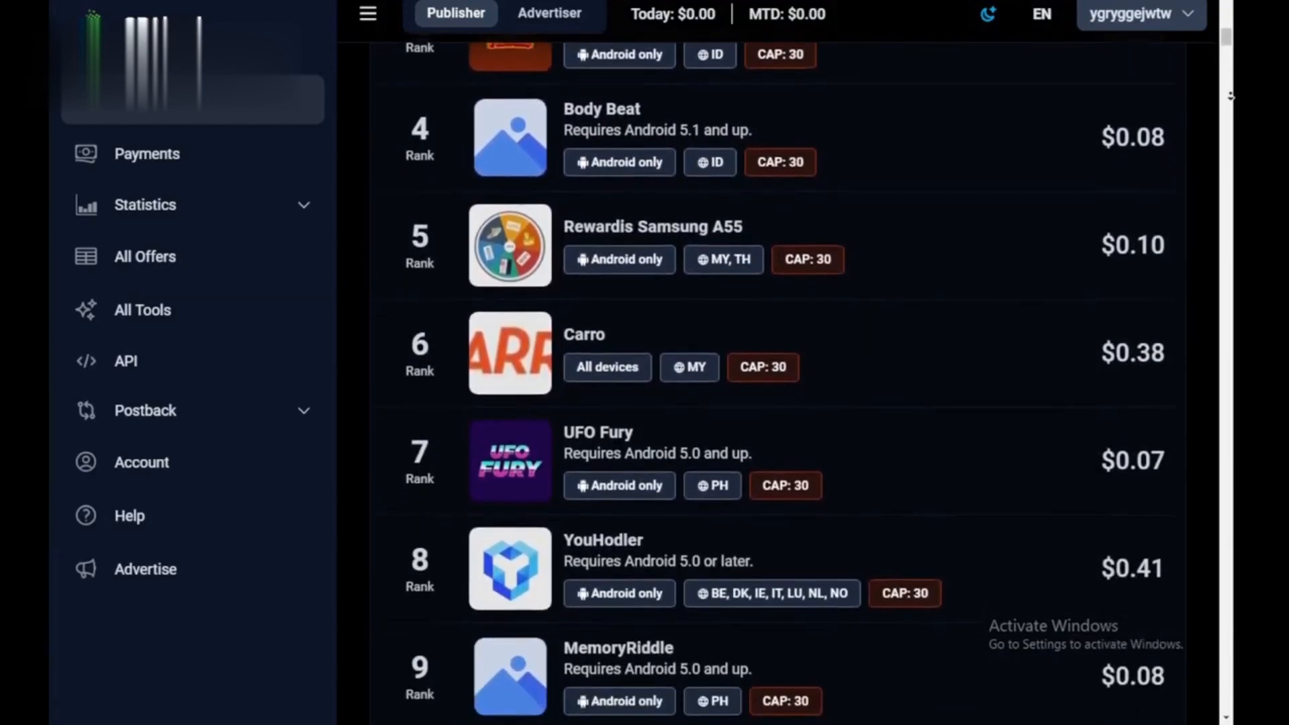